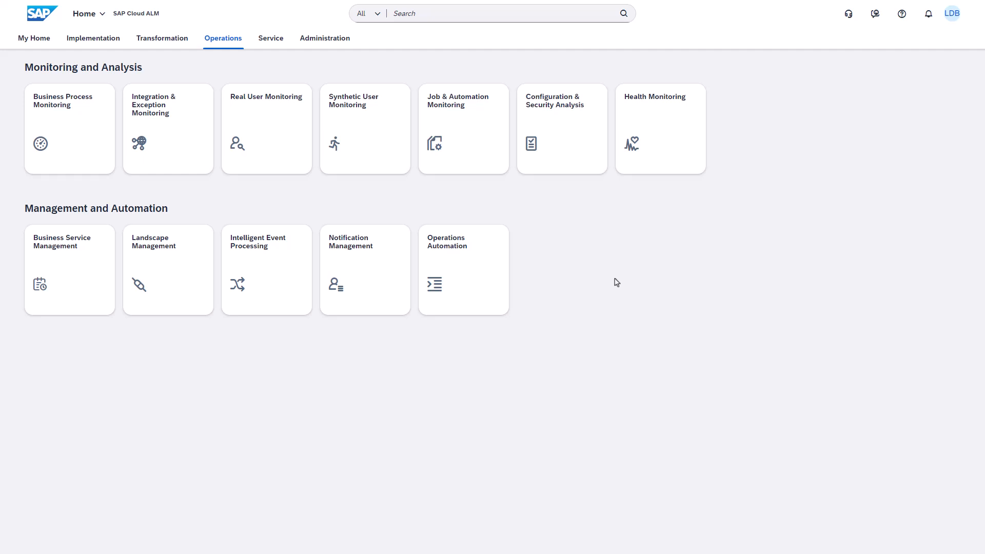
mouse_move(85, 139)
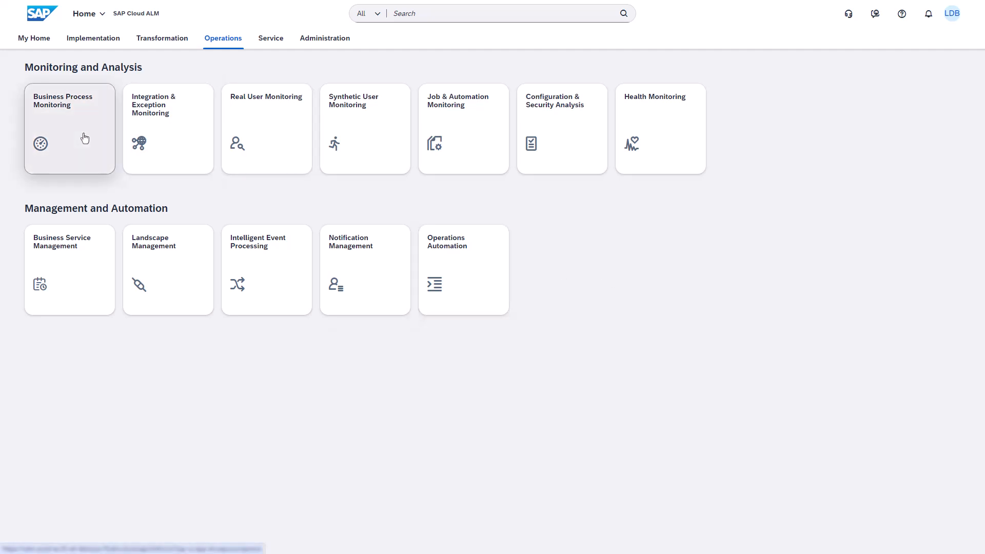
Launch Business Process Monitoring from the Operations overview tile.
click(69, 130)
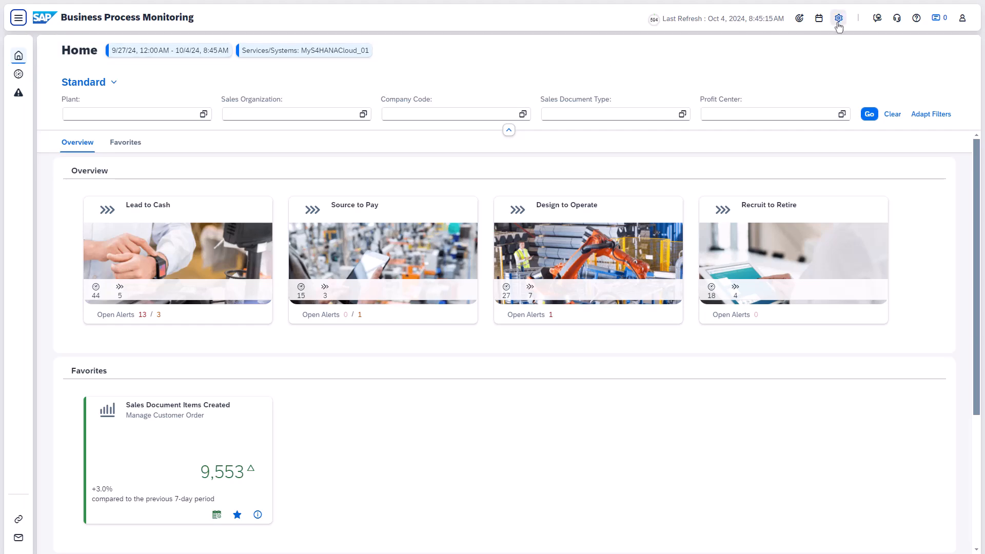
Find the Sales Document Items Created KPI under KPI Management by searching 'Document Items'.
click(838, 17)
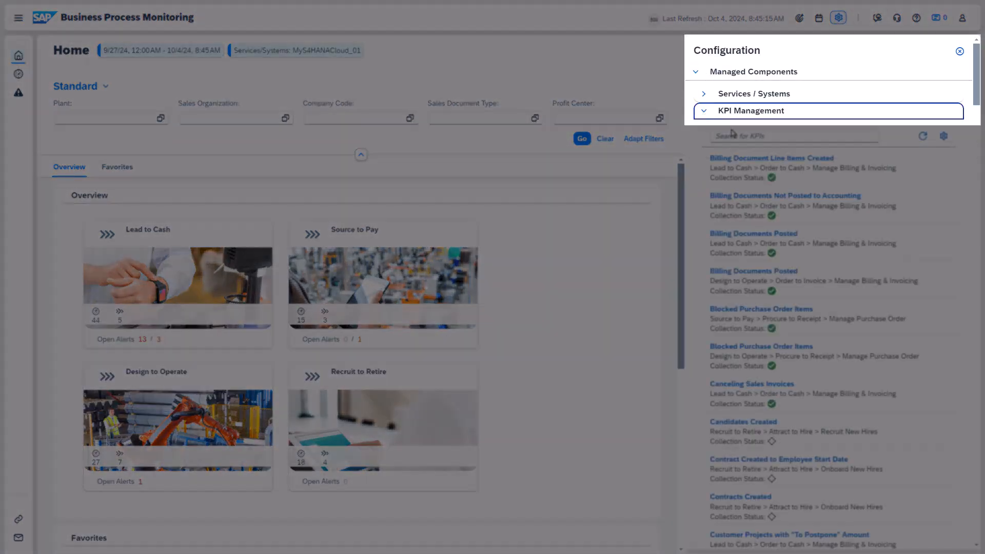
click(793, 135)
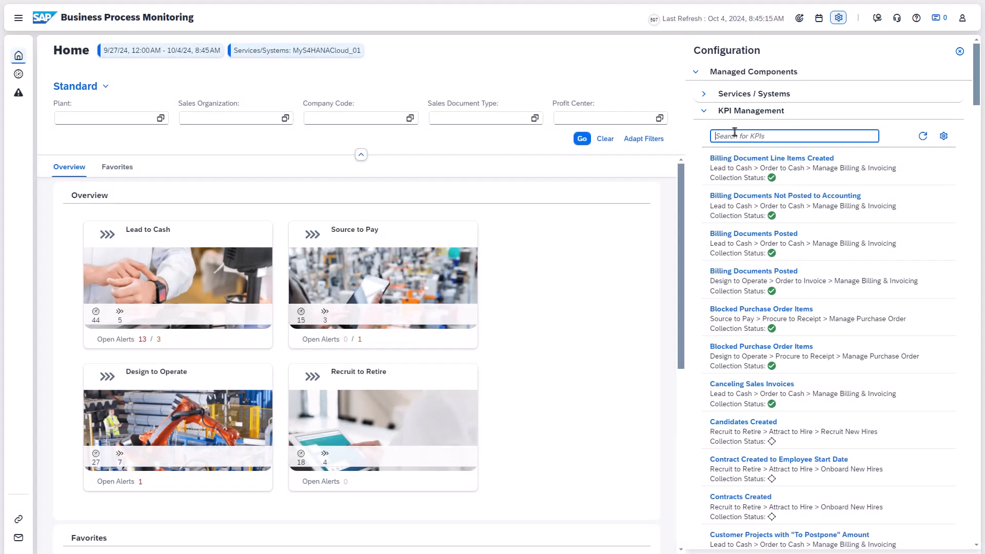
text(SalesDoc)
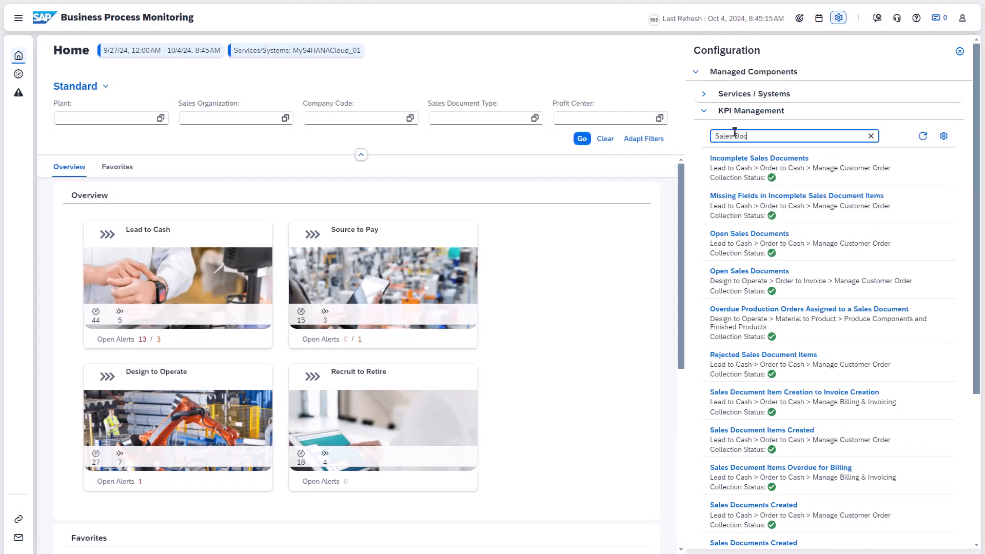
text(Document Items)
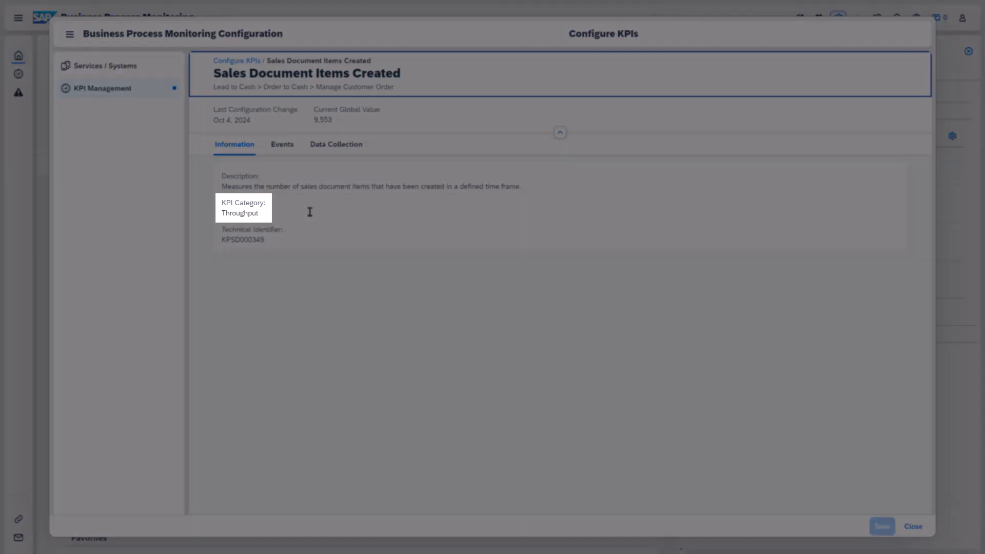
mouse_move(283, 143)
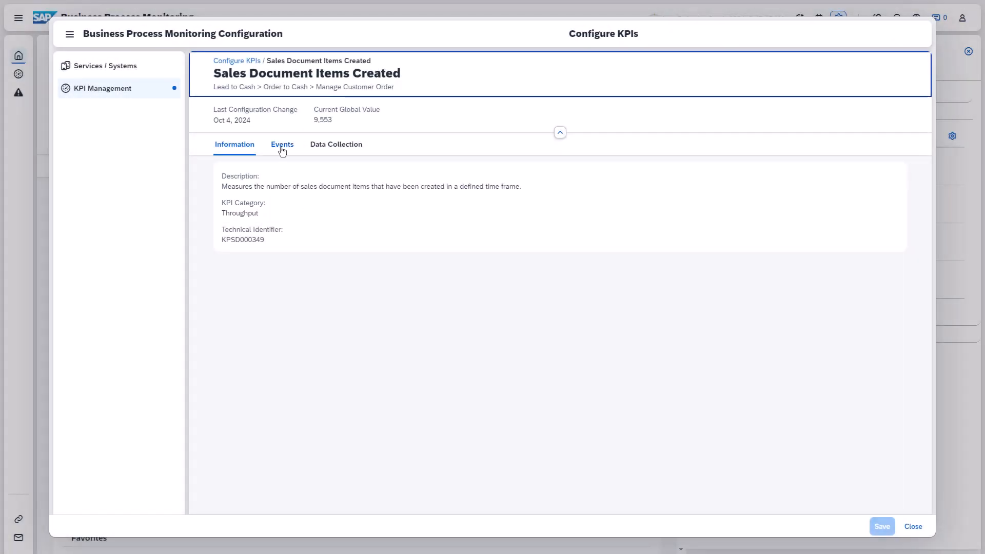
Create a new event on the KPI named '[Sales Org US] Drop in Sales Document Items'.
click(282, 144)
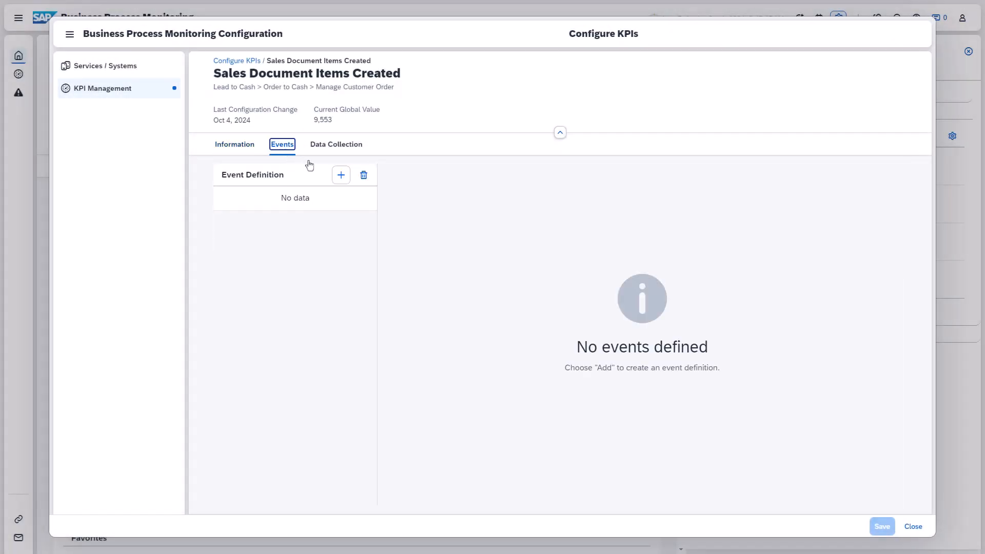
click(340, 174)
text(Sales Org US)
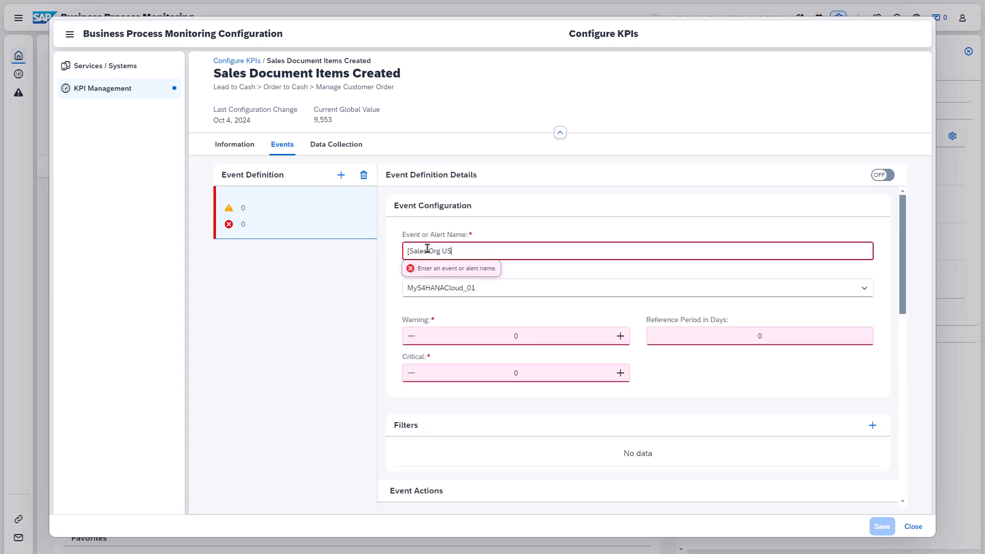
text(Drop in Sales Document Items)
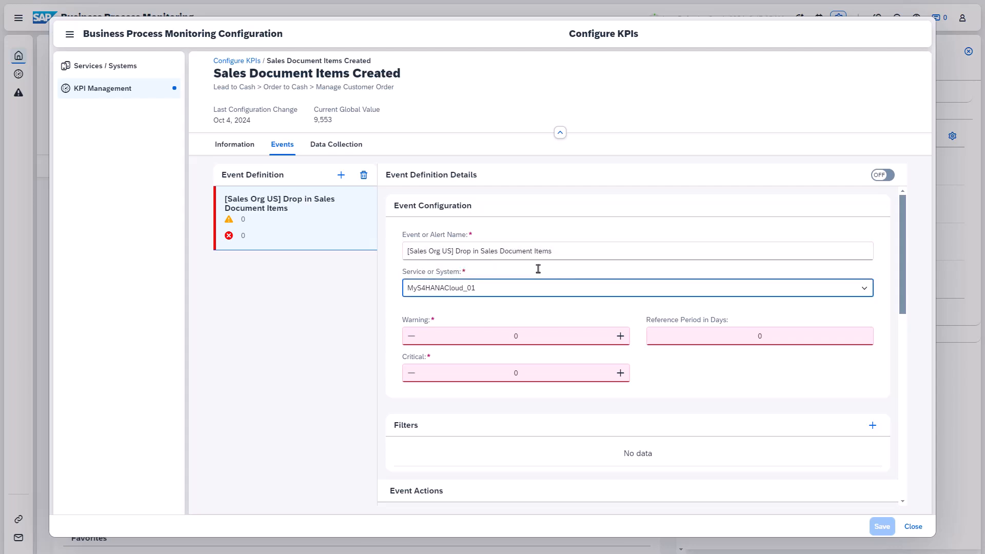
mouse_move(540, 297)
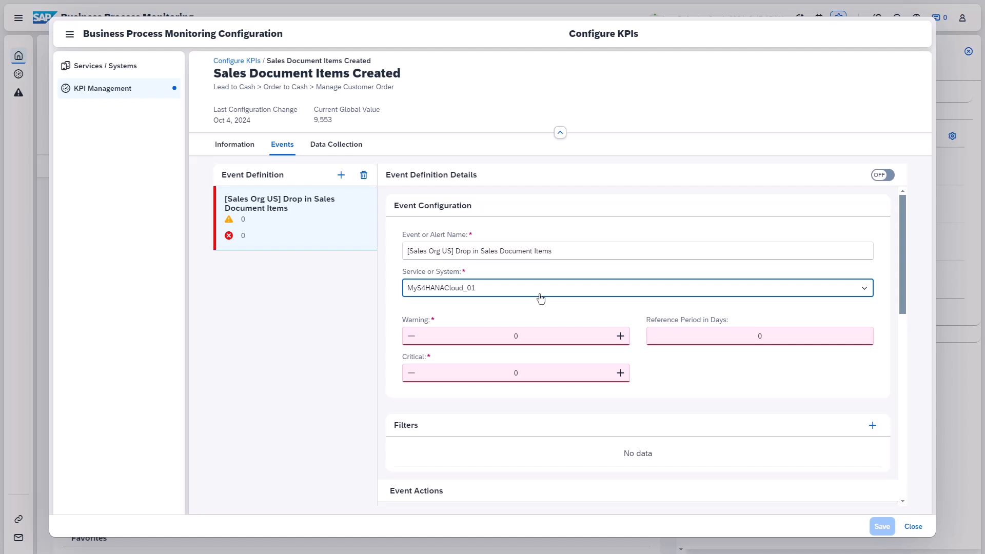
Set warning threshold 70, critical threshold 50 and reference period 1 day.
click(516, 336)
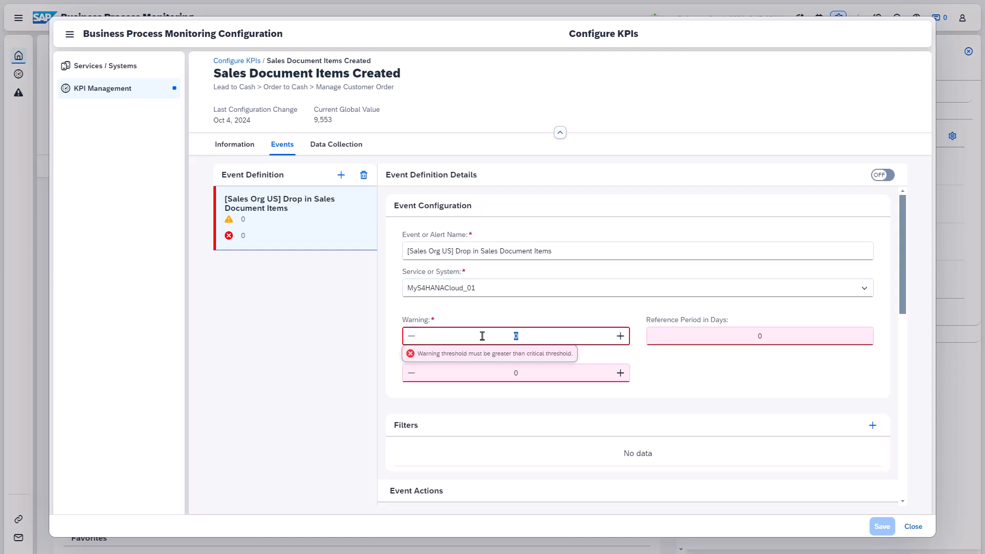
text(70)
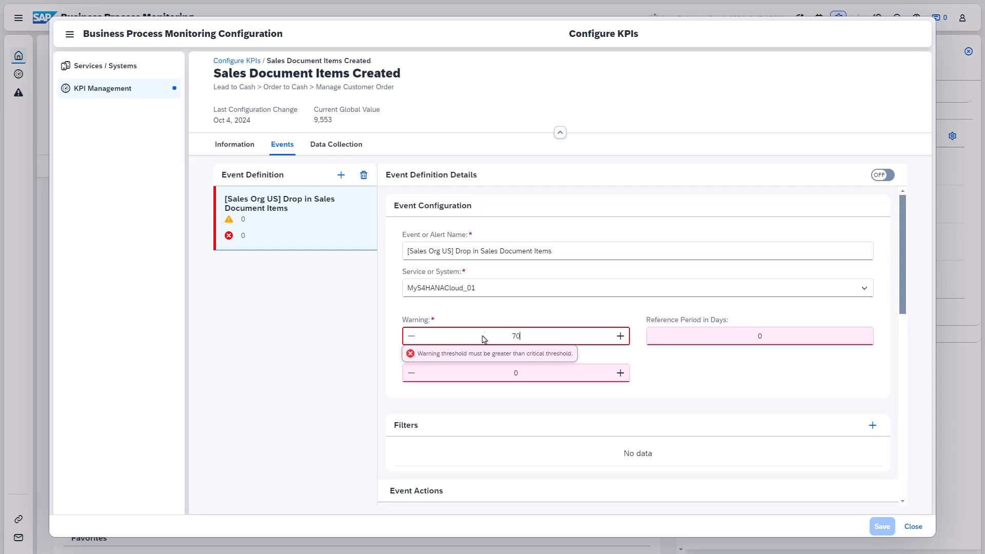
click(515, 373)
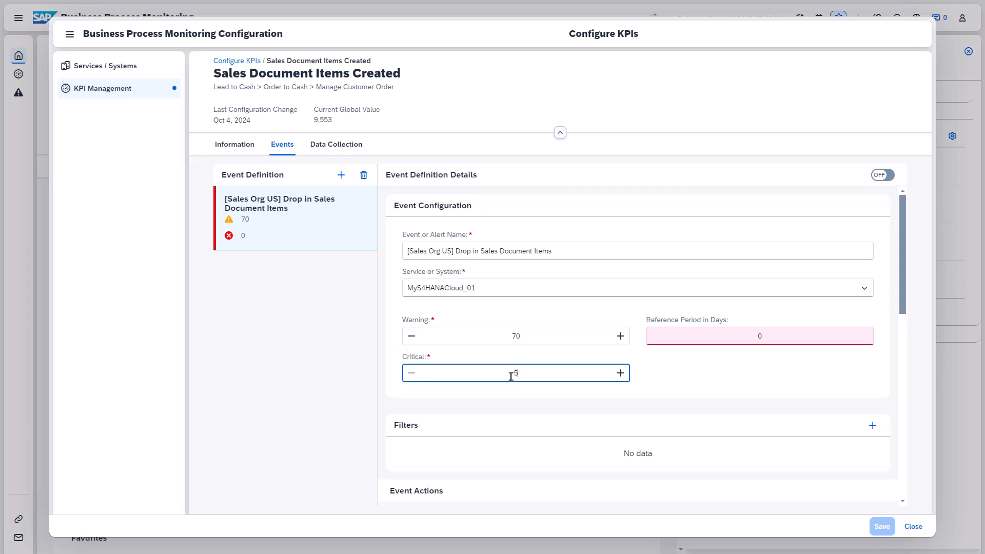
text(50)
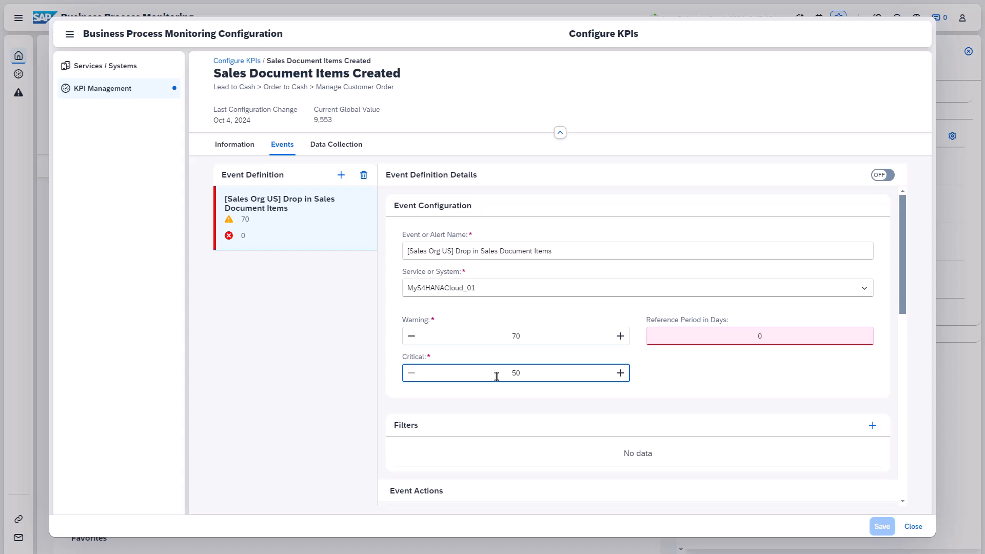
click(759, 335)
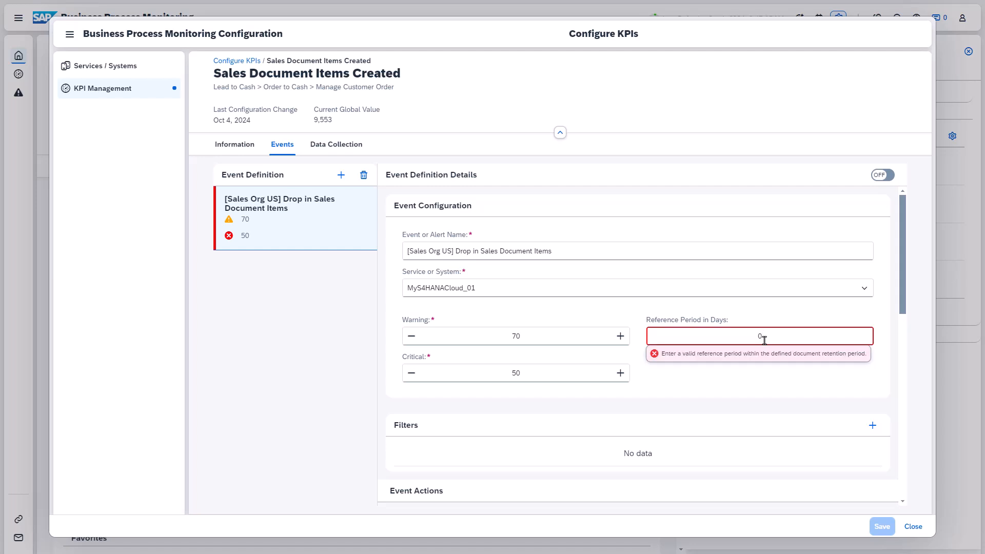
text(1)
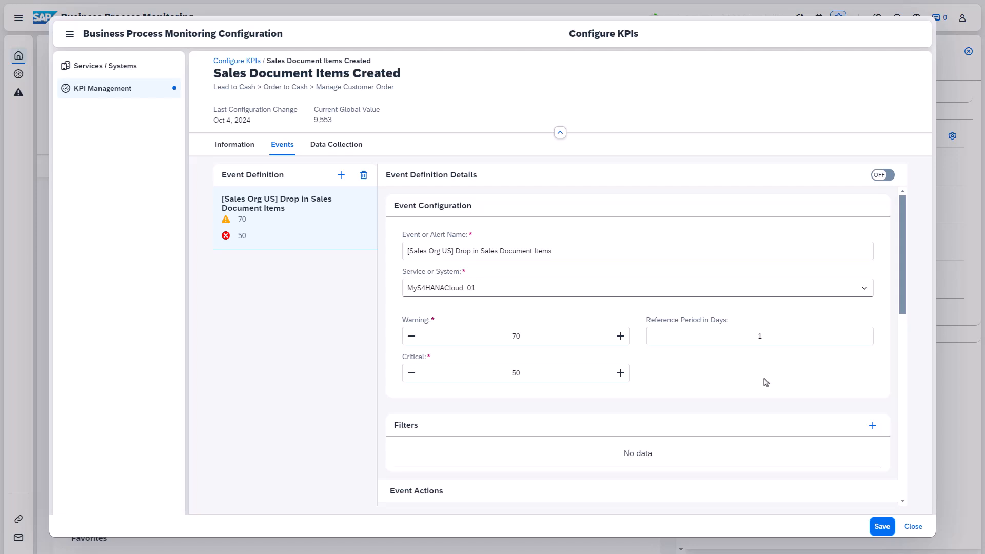
mouse_move(872, 424)
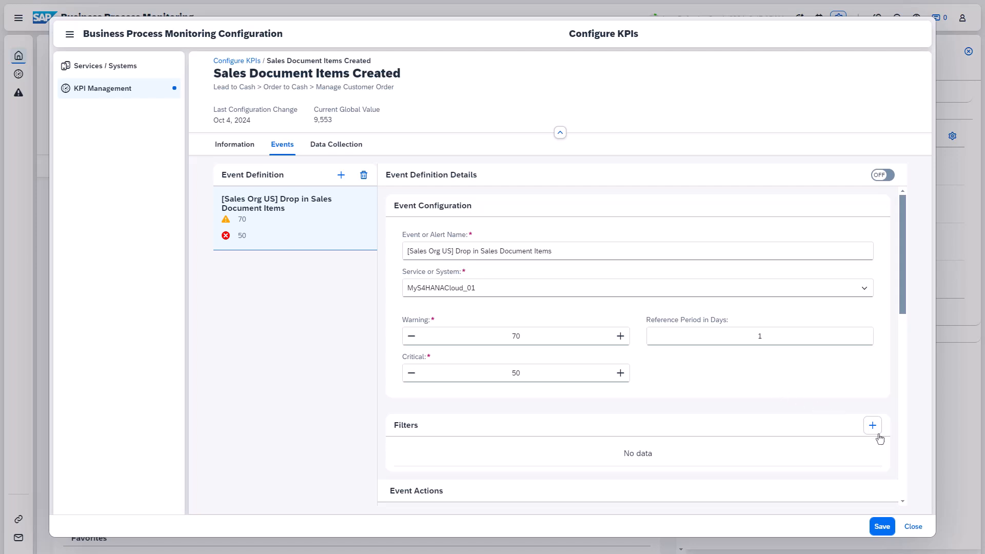
Add a Sales Organization filter and select Dom. Sales Org US (1710).
click(872, 424)
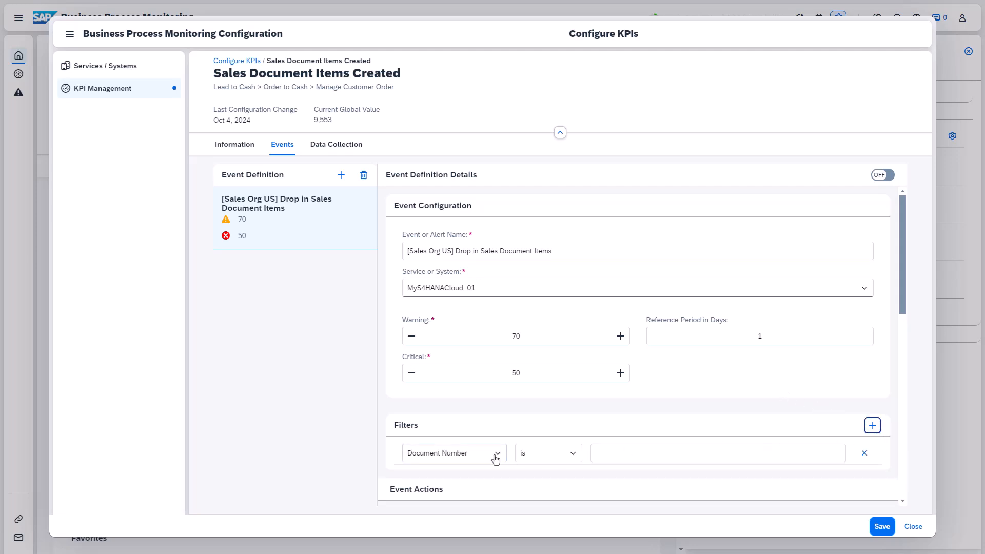
click(452, 452)
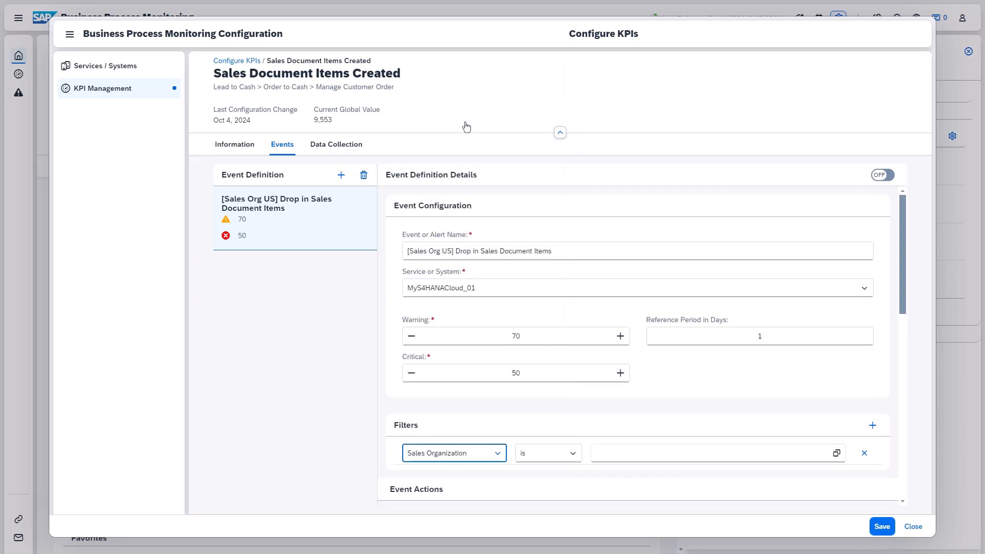
click(836, 452)
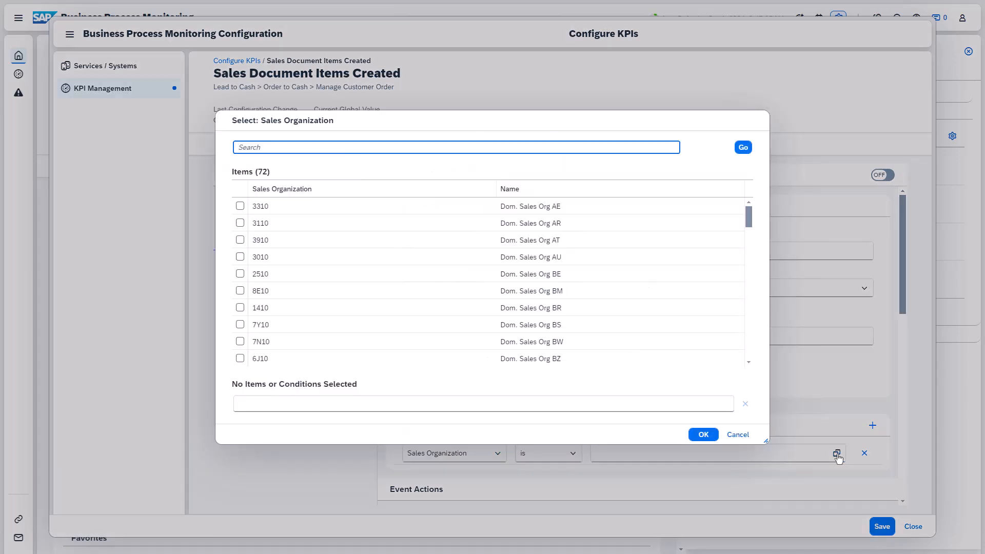
text(1710)
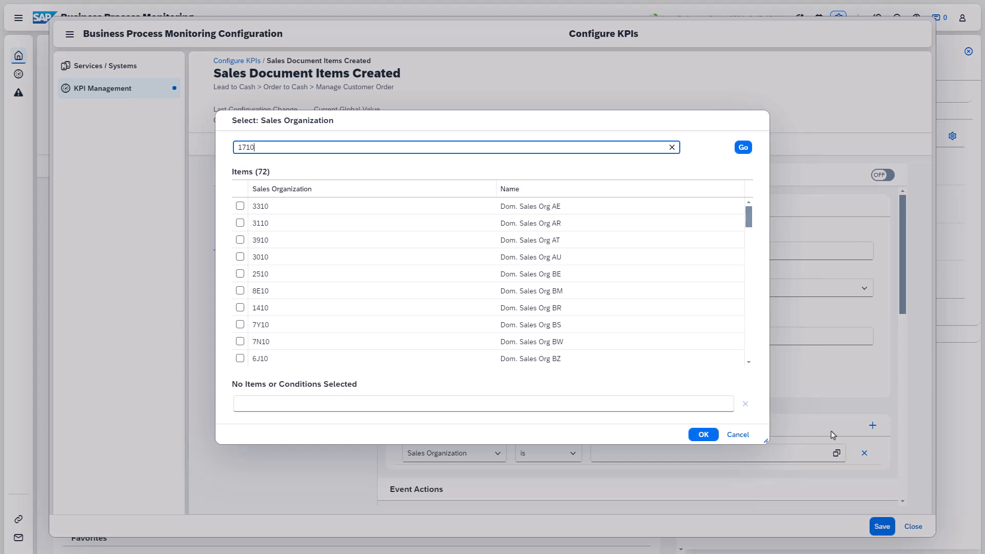
click(743, 146)
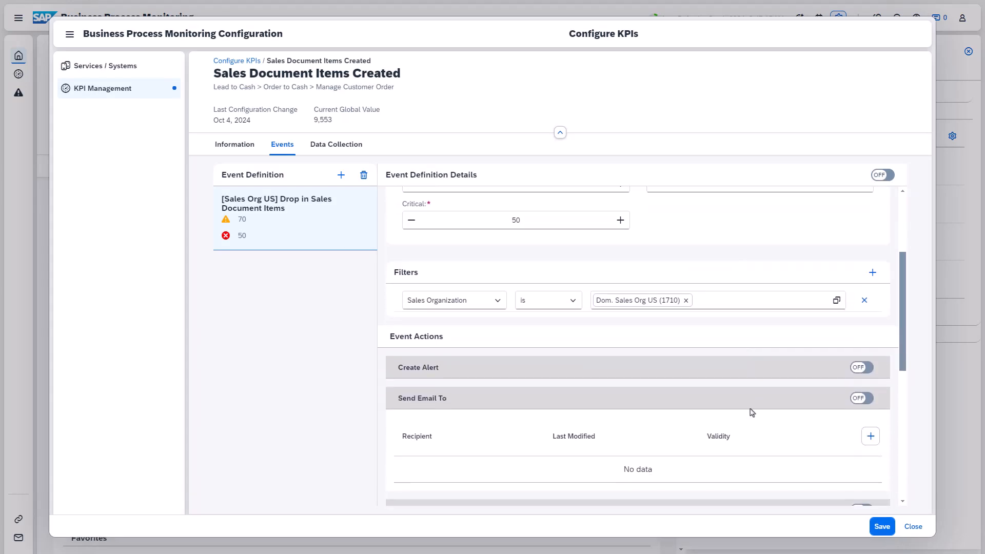
Switch Create Alert on under Event Actions and save the event definition.
scroll(down, 3)
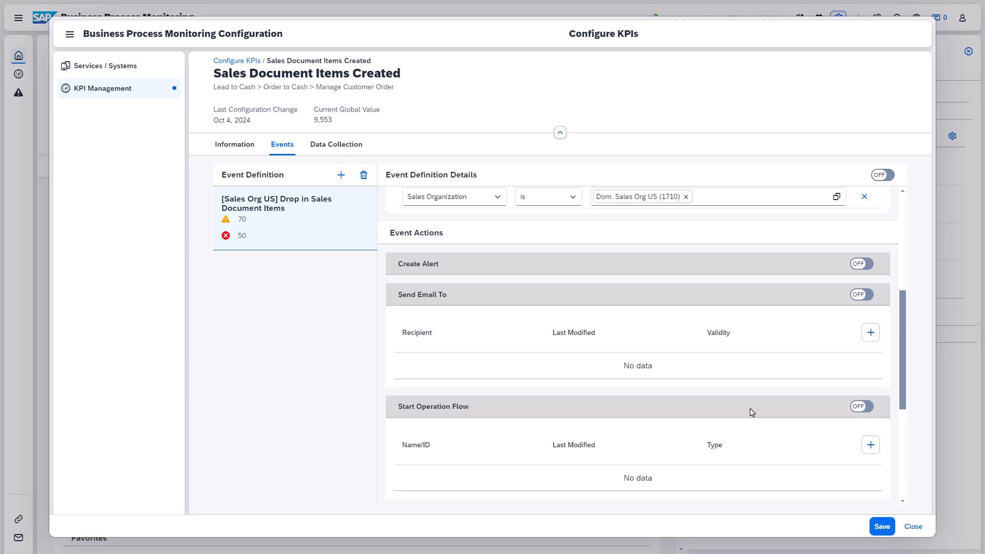
click(861, 263)
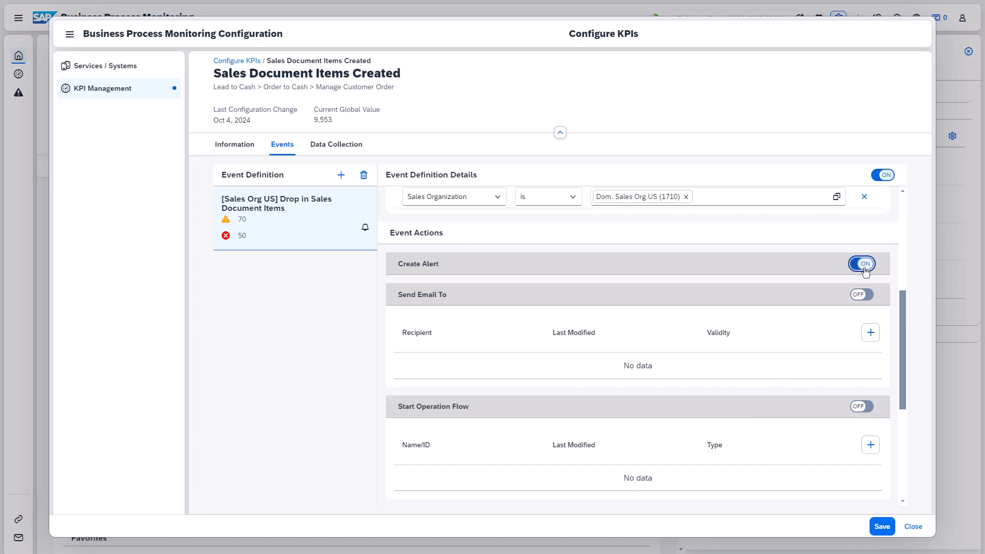
scroll(down, 3)
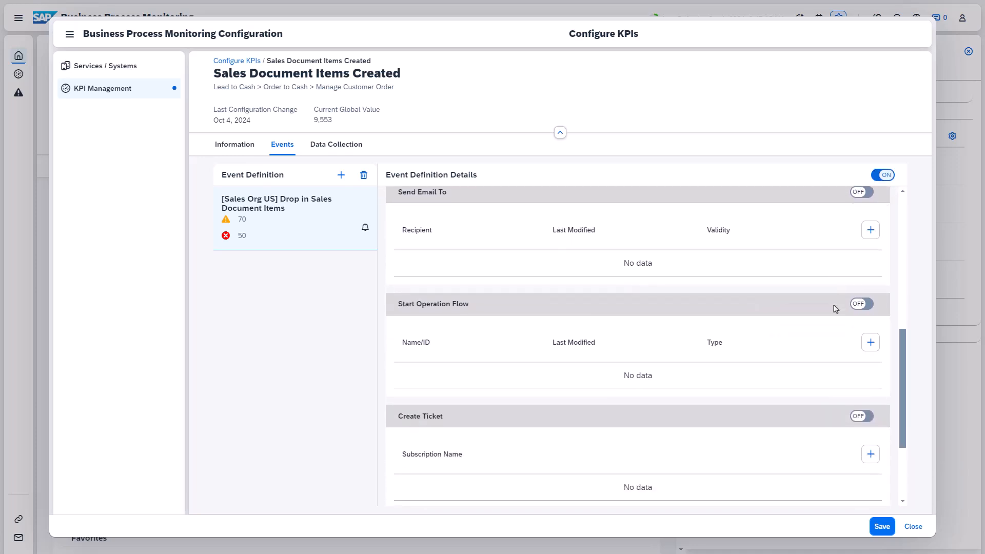
scroll(down, 3)
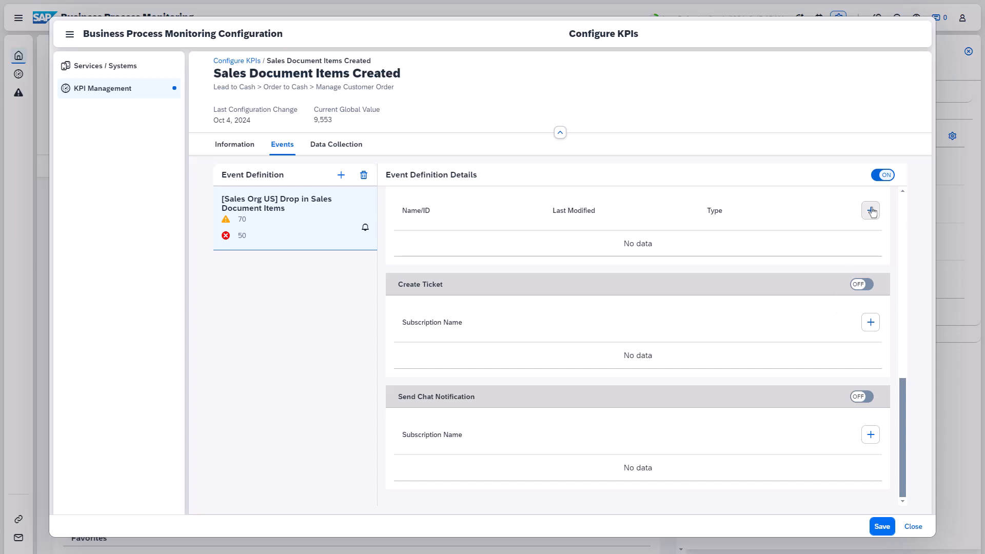
mouse_move(882, 174)
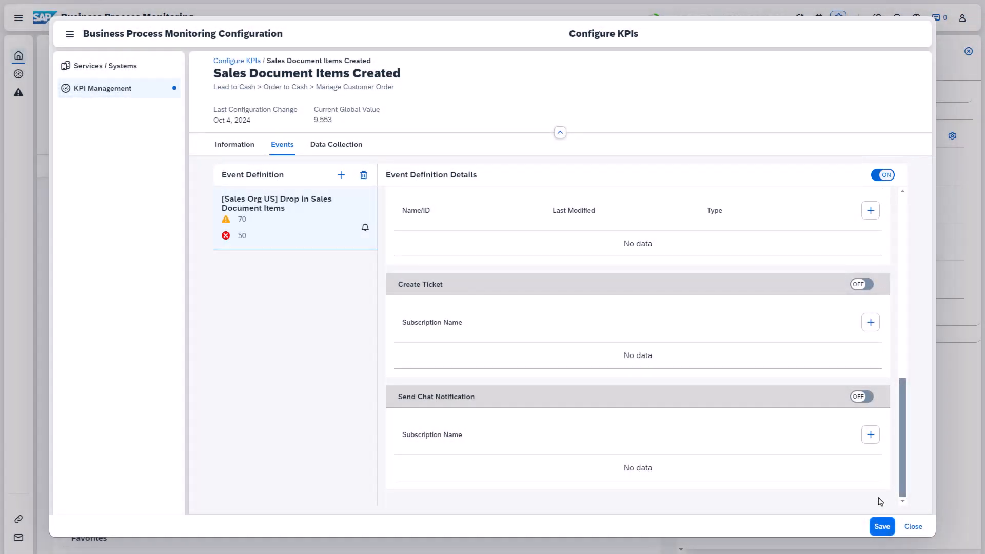
click(912, 526)
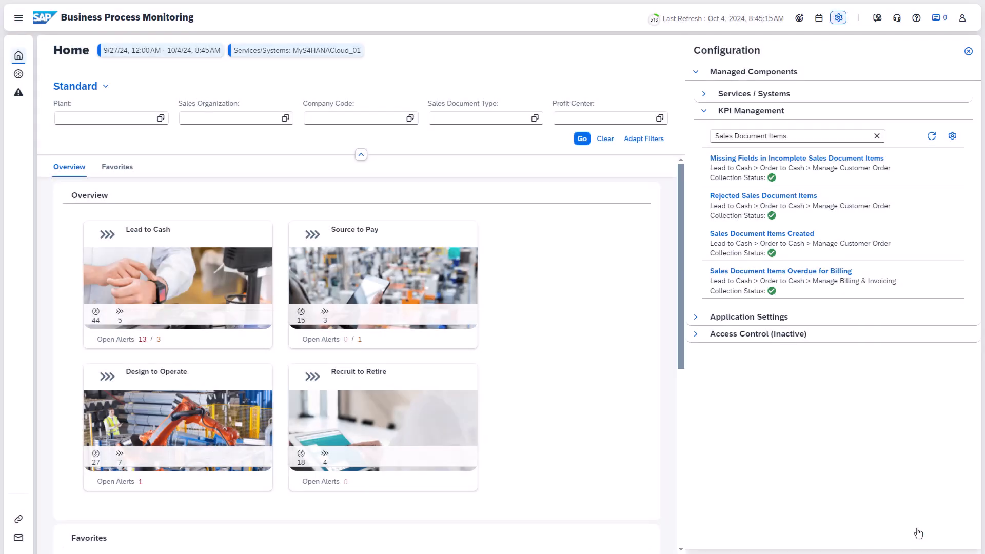
Close configuration and show the Open Alerts of the Sales Document Items Created card.
click(838, 17)
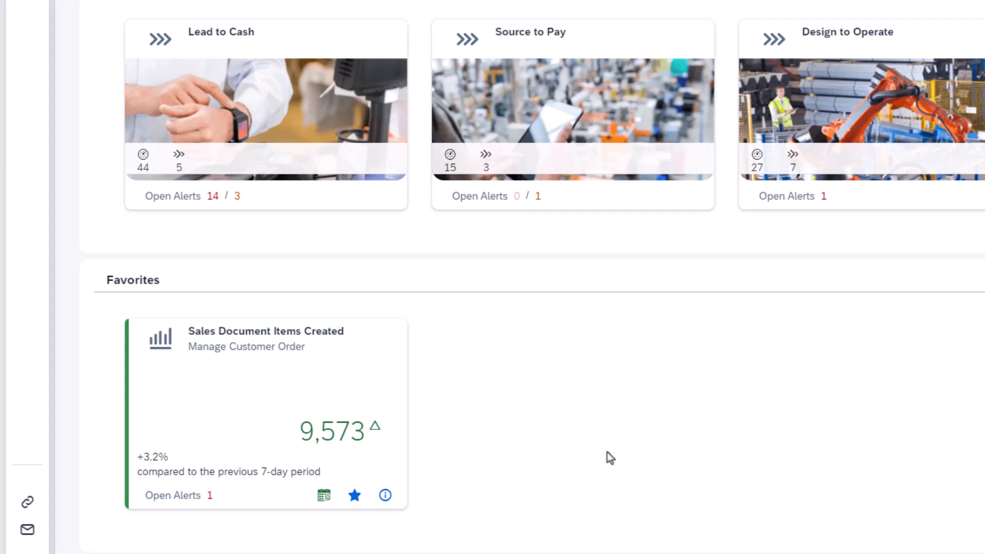
scroll(down, 3)
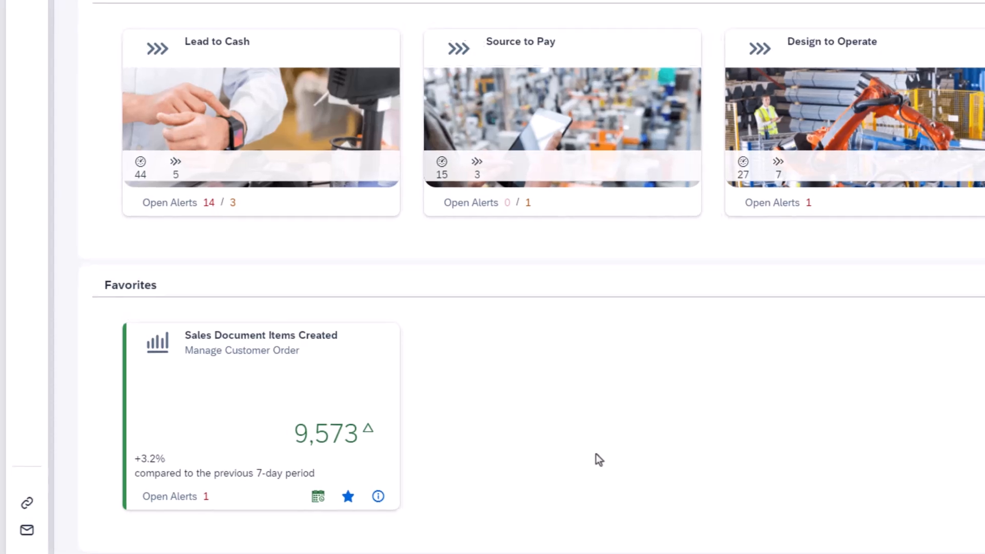
scroll(up, 3)
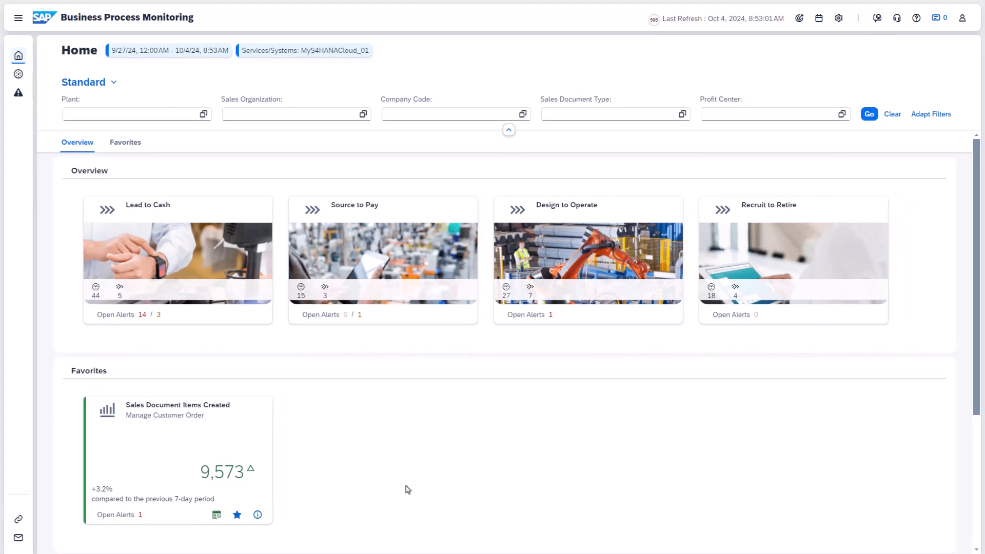
mouse_move(246, 504)
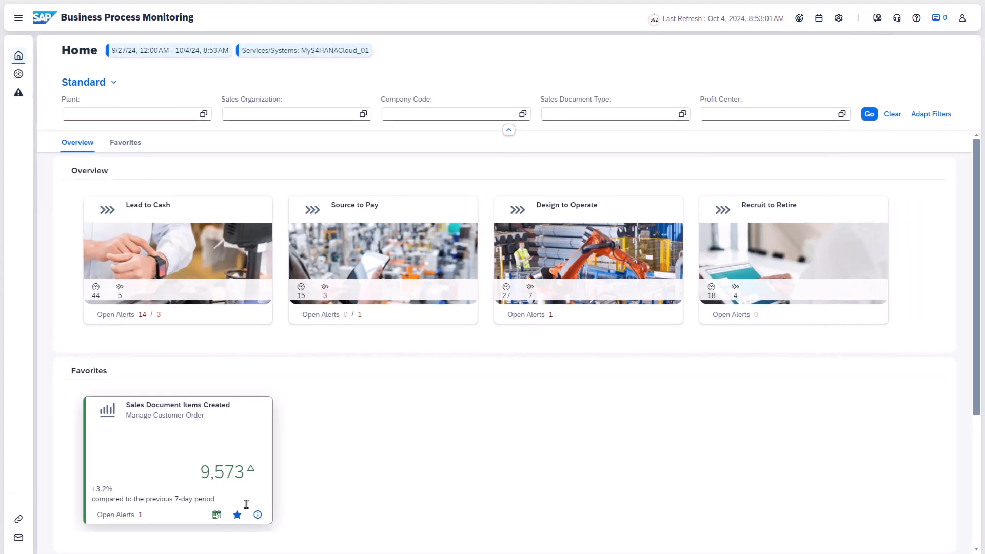
click(19, 93)
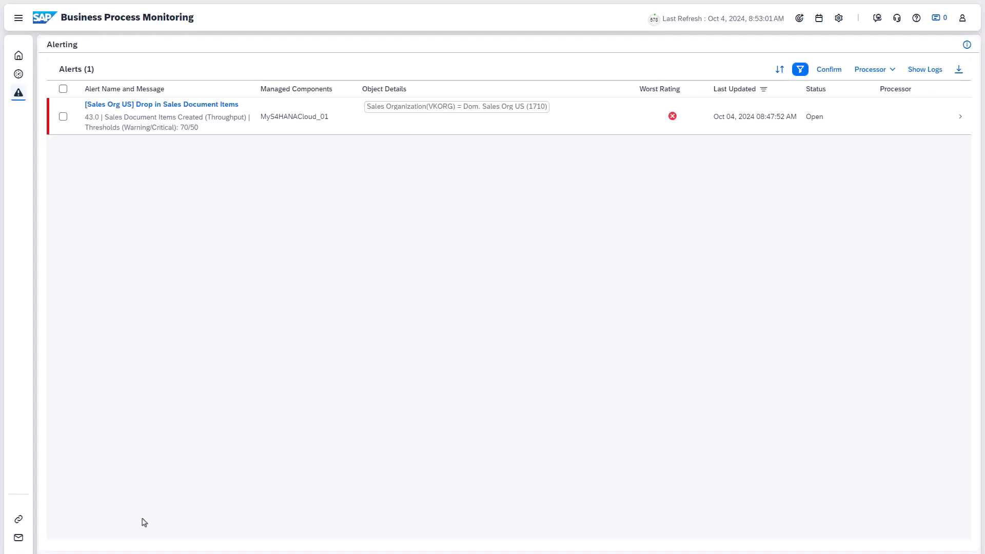
Inspect the alert's details and available actions, then go back to Home.
click(161, 104)
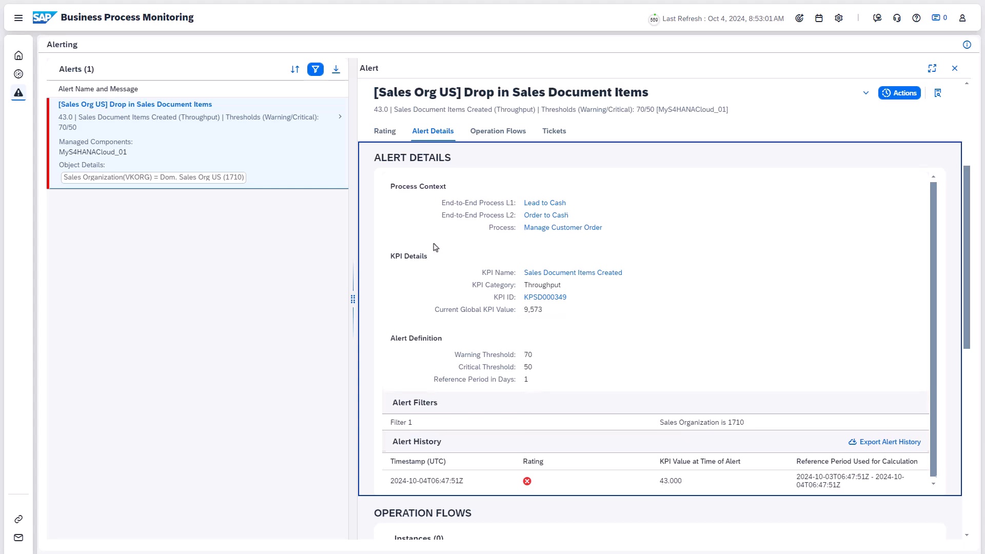
scroll(down, 3)
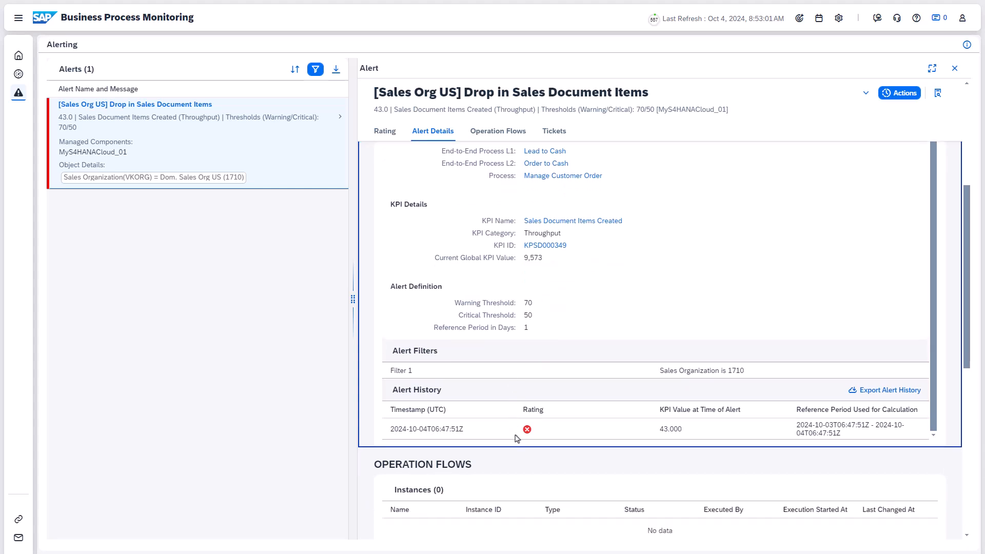
scroll(down, 3)
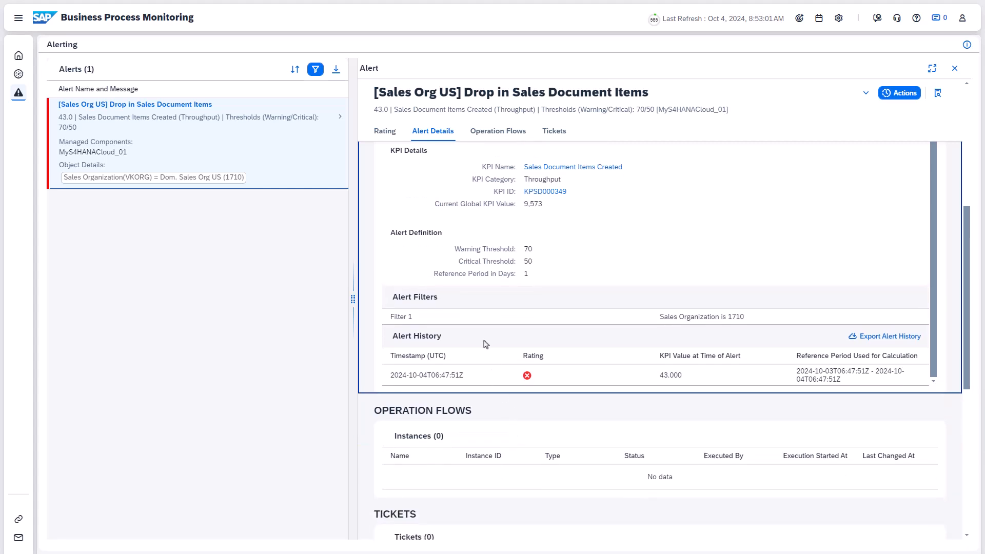
mouse_move(798, 155)
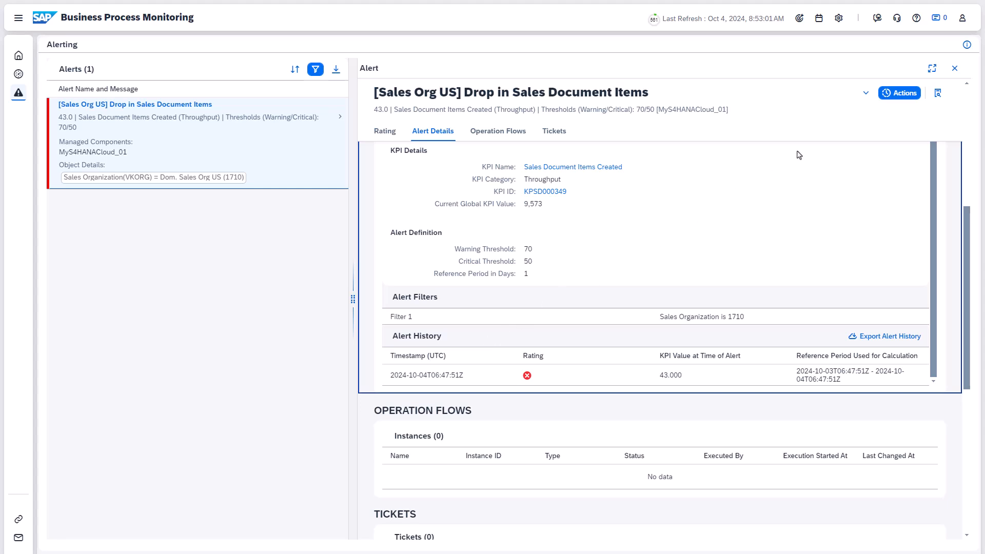
click(899, 92)
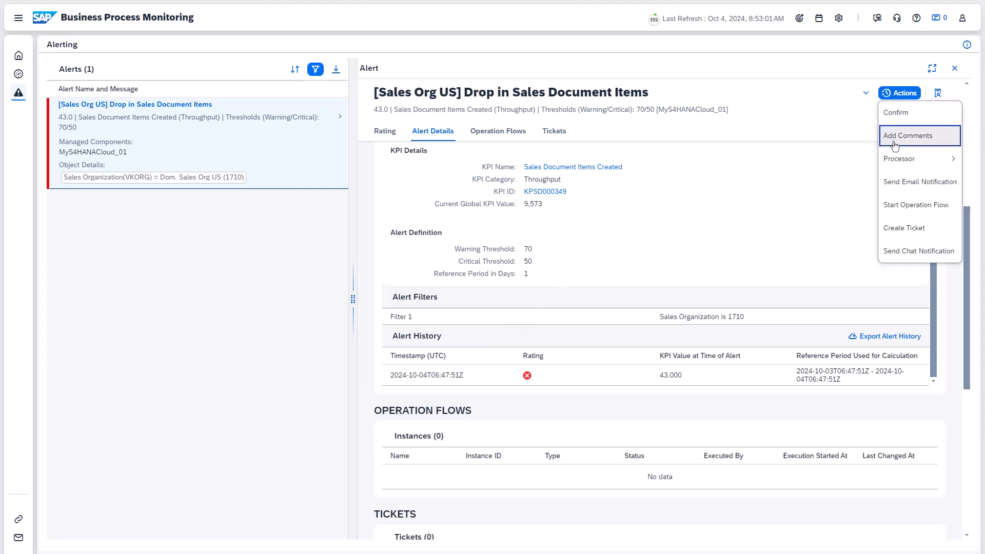
mouse_move(917, 250)
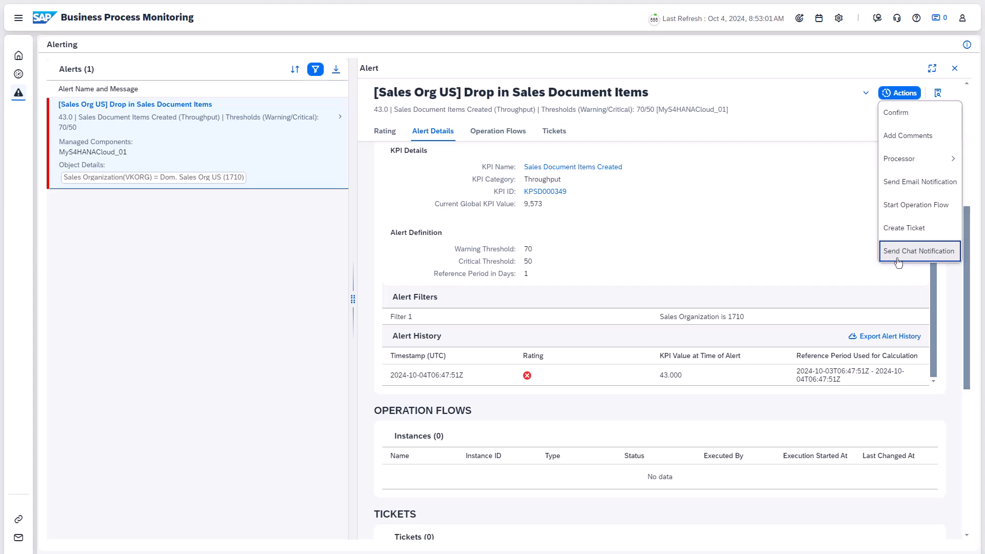
click(18, 55)
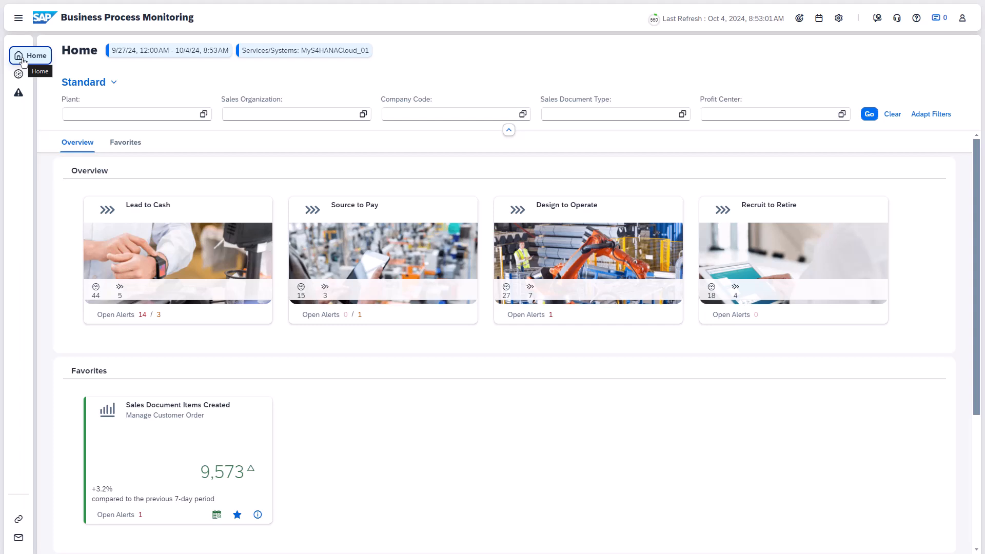
mouse_move(914, 27)
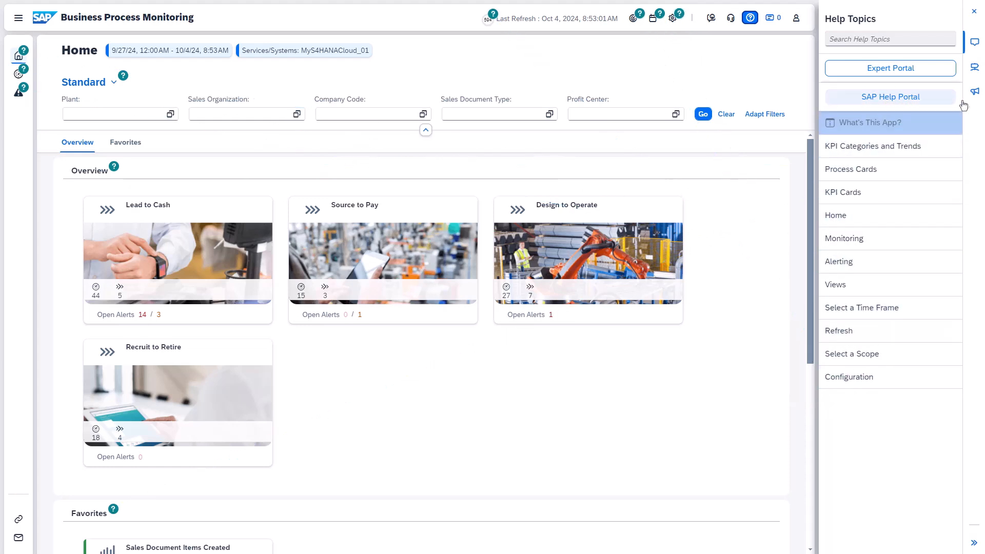
Show the Guided Tours list in the help side panel, including Setting Up Events.
click(975, 66)
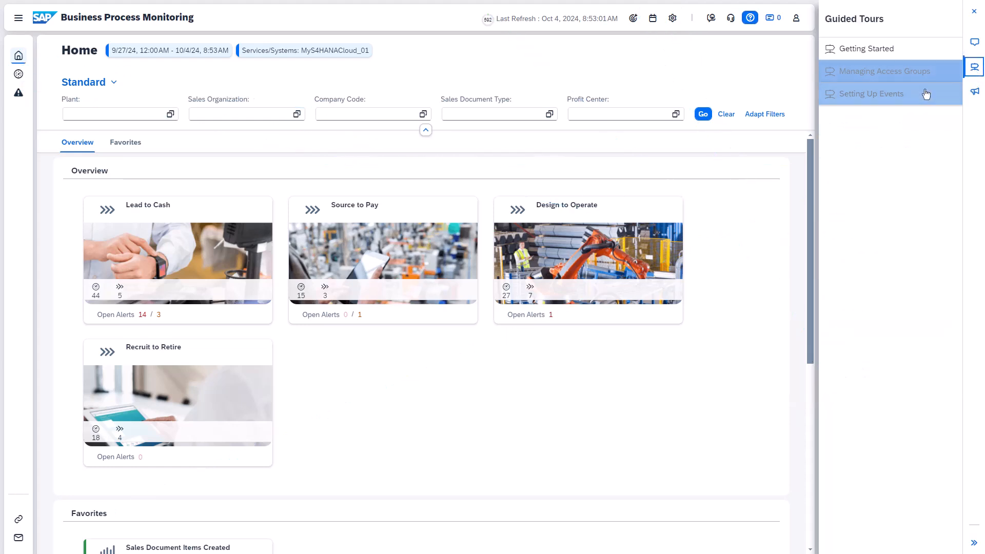